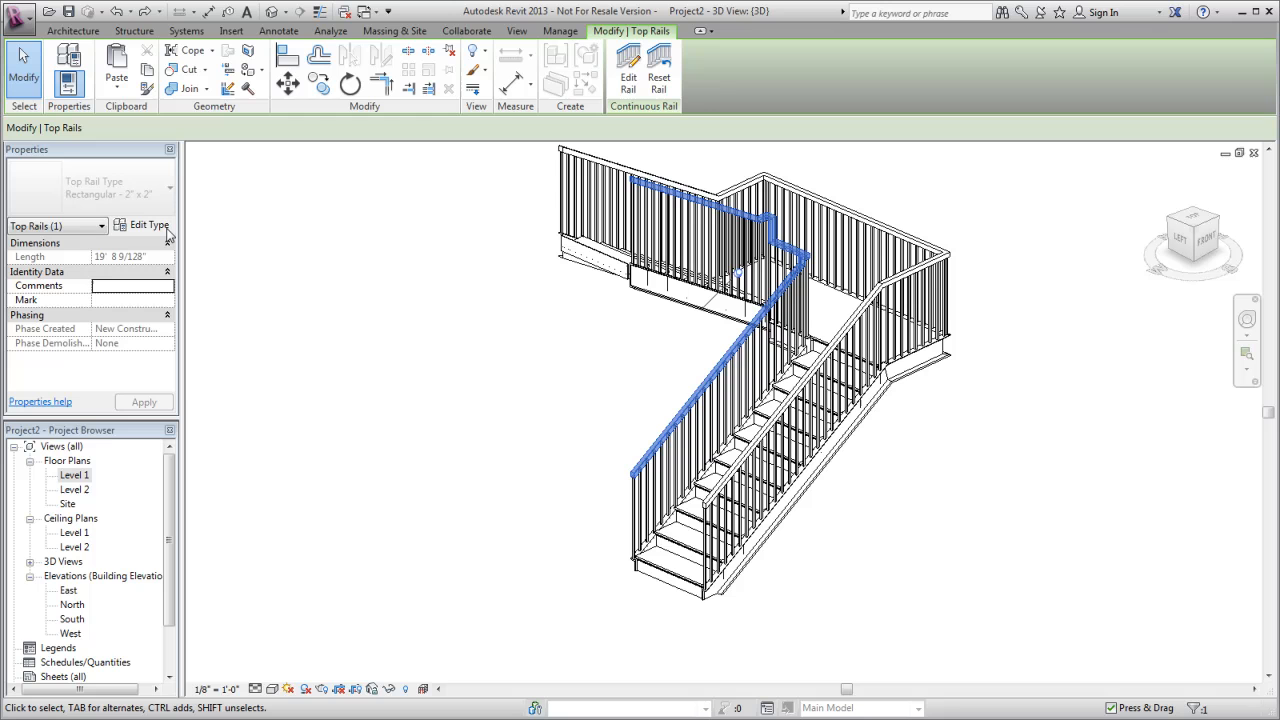
Bring up Type Properties for the selected rectangular 2" x 2" top rail via Edit Type.
click(148, 224)
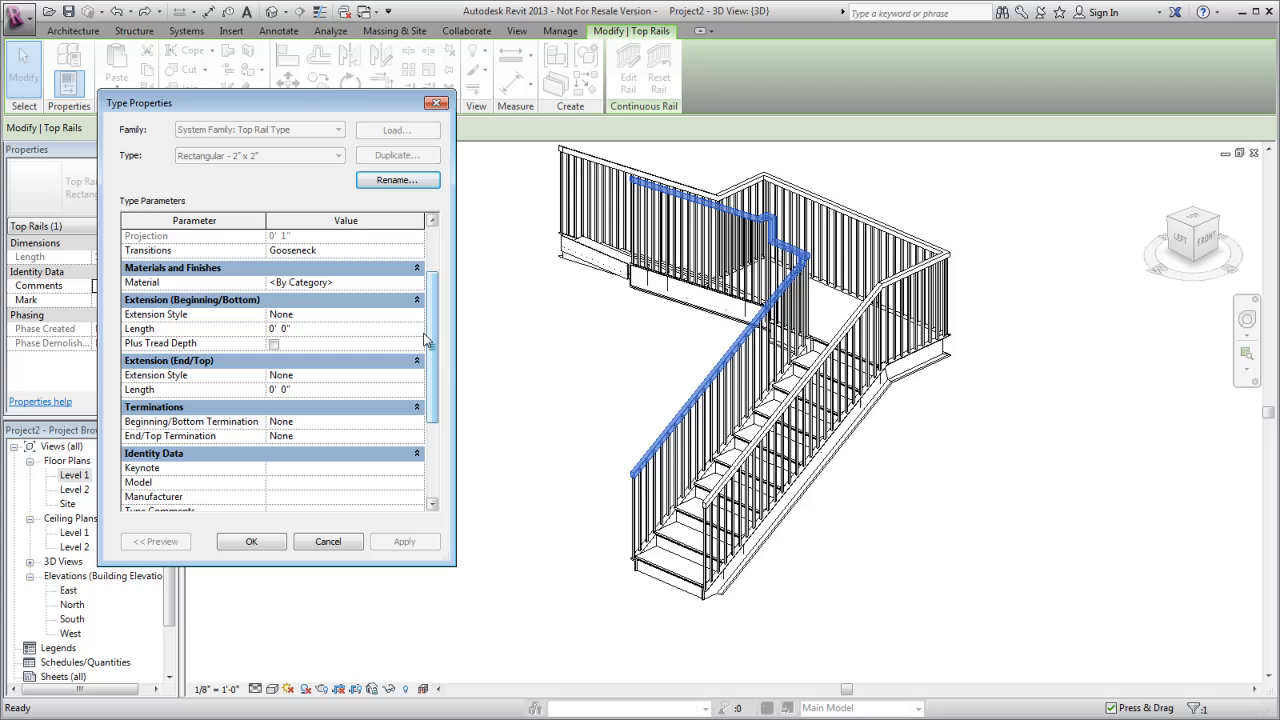
Set Extension (Beginning/Bottom) style to Floor with a 1' 0" length.
click(340, 314)
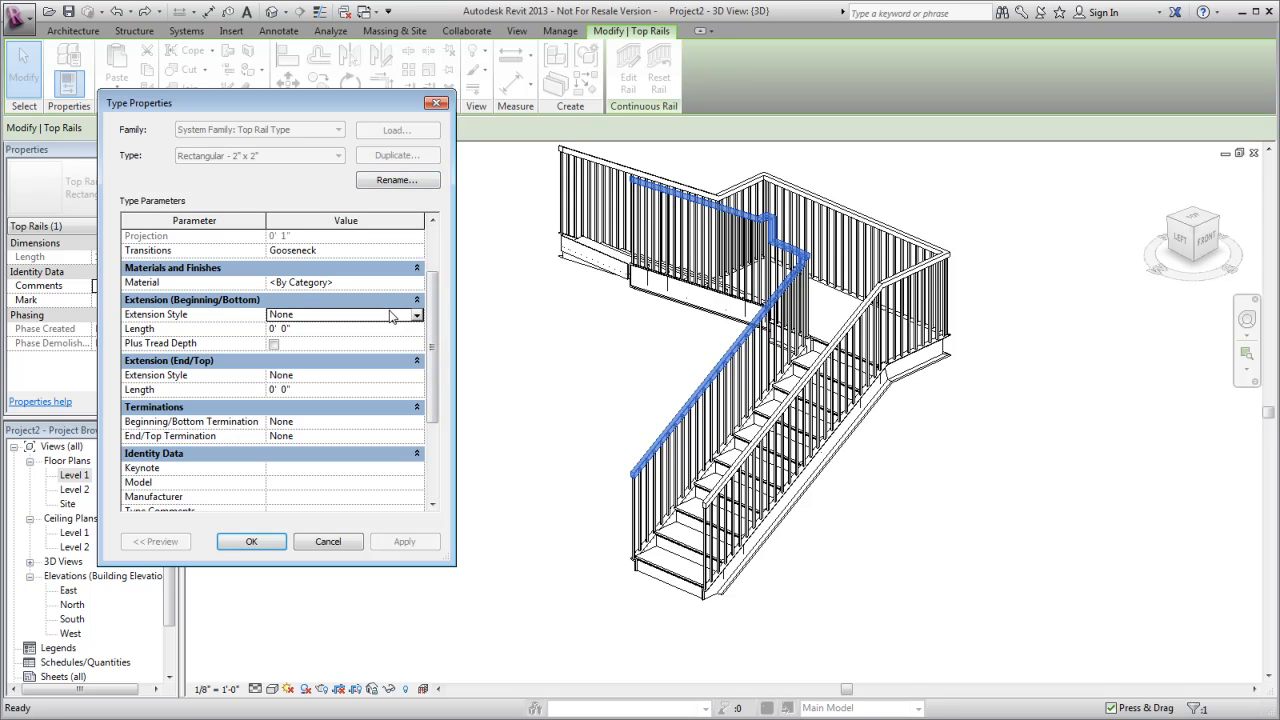
click(412, 314)
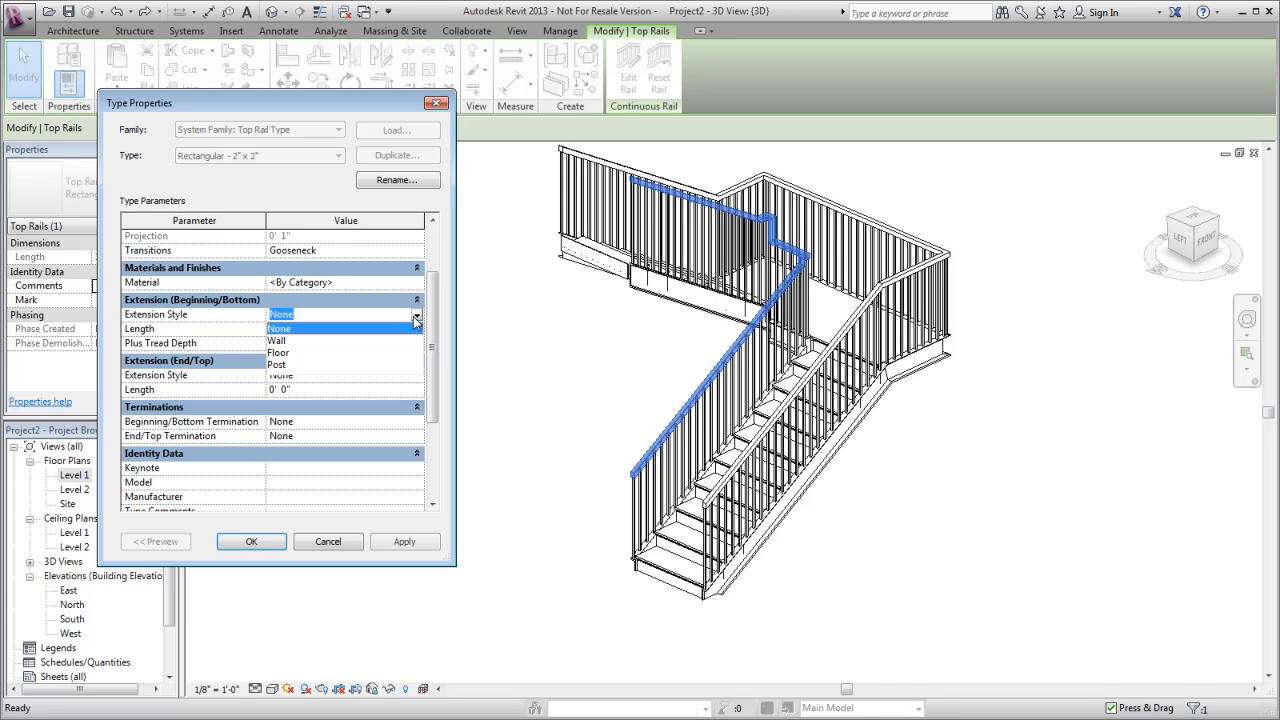
click(278, 352)
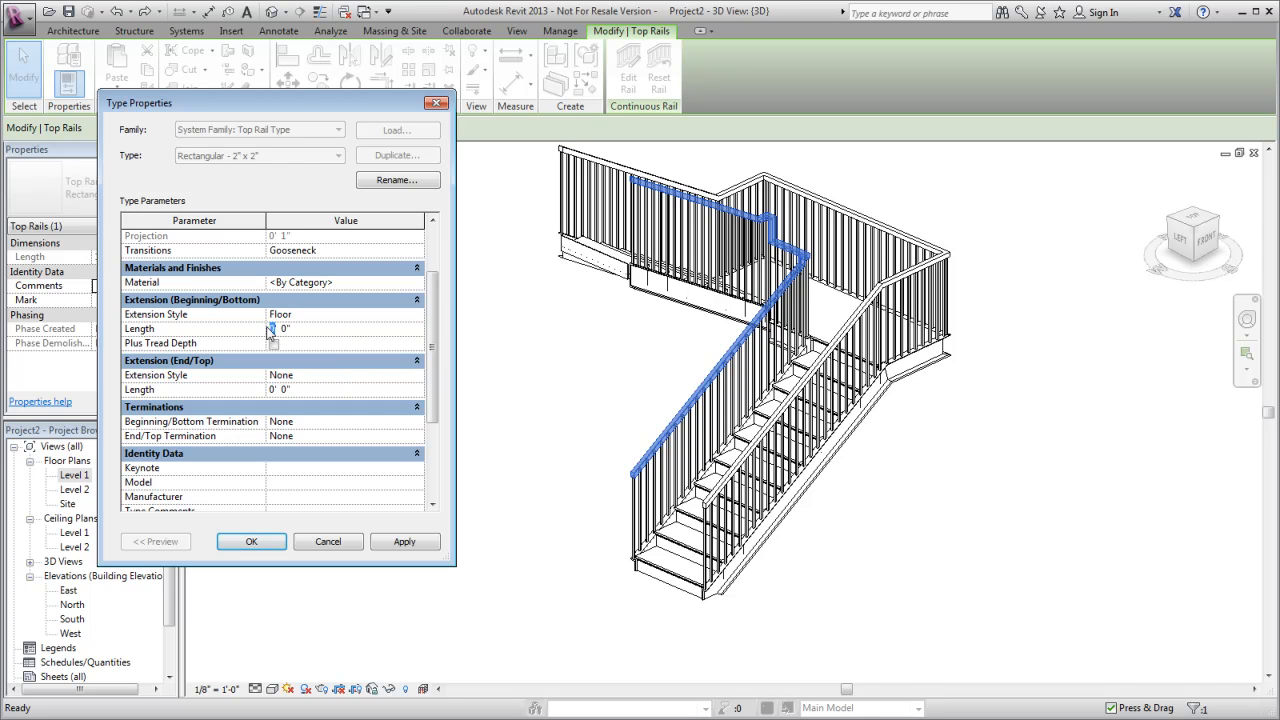
click(404, 540)
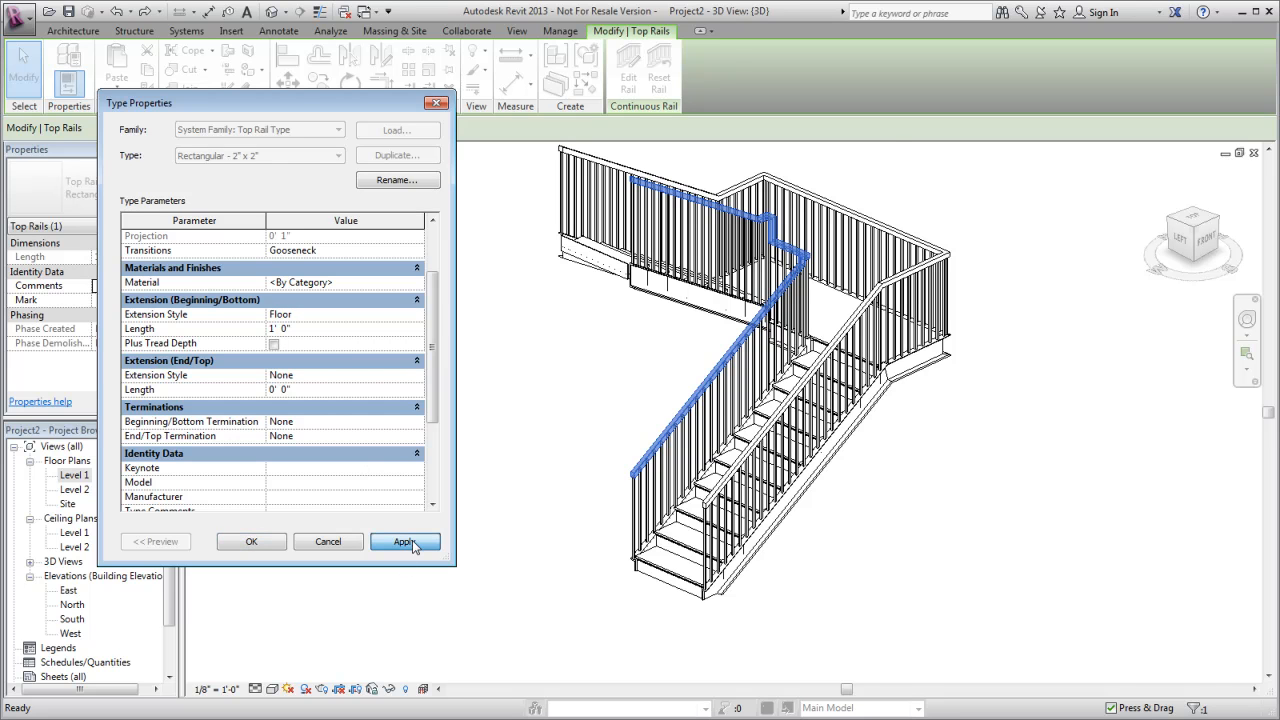
Apply the Floor extension, enable Plus Tread Depth, and apply again so the rail runs outward.
click(404, 540)
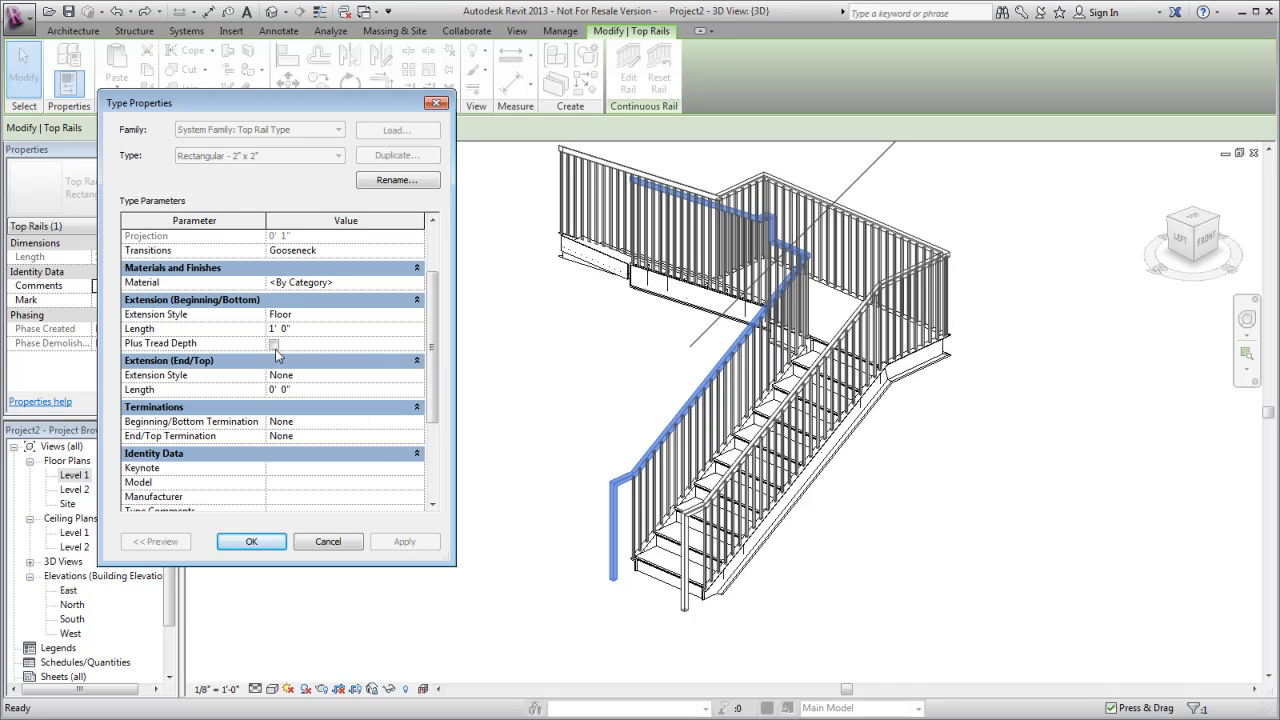
click(272, 344)
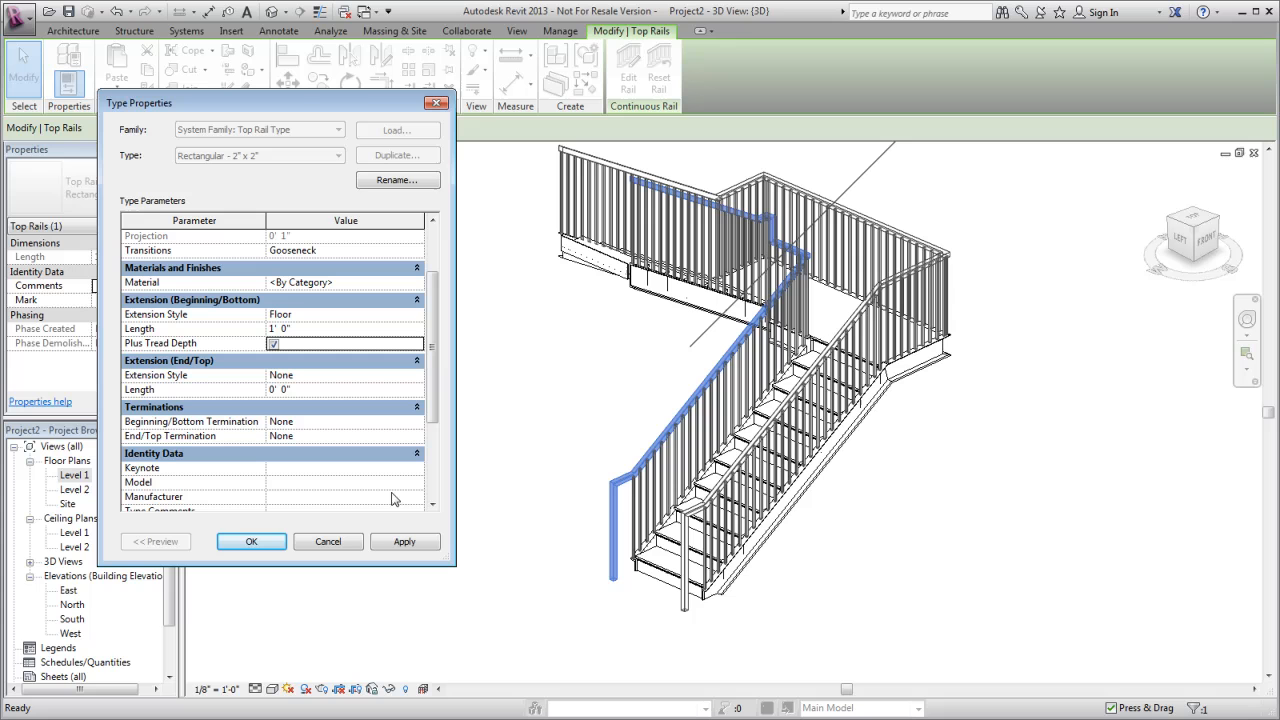
click(404, 540)
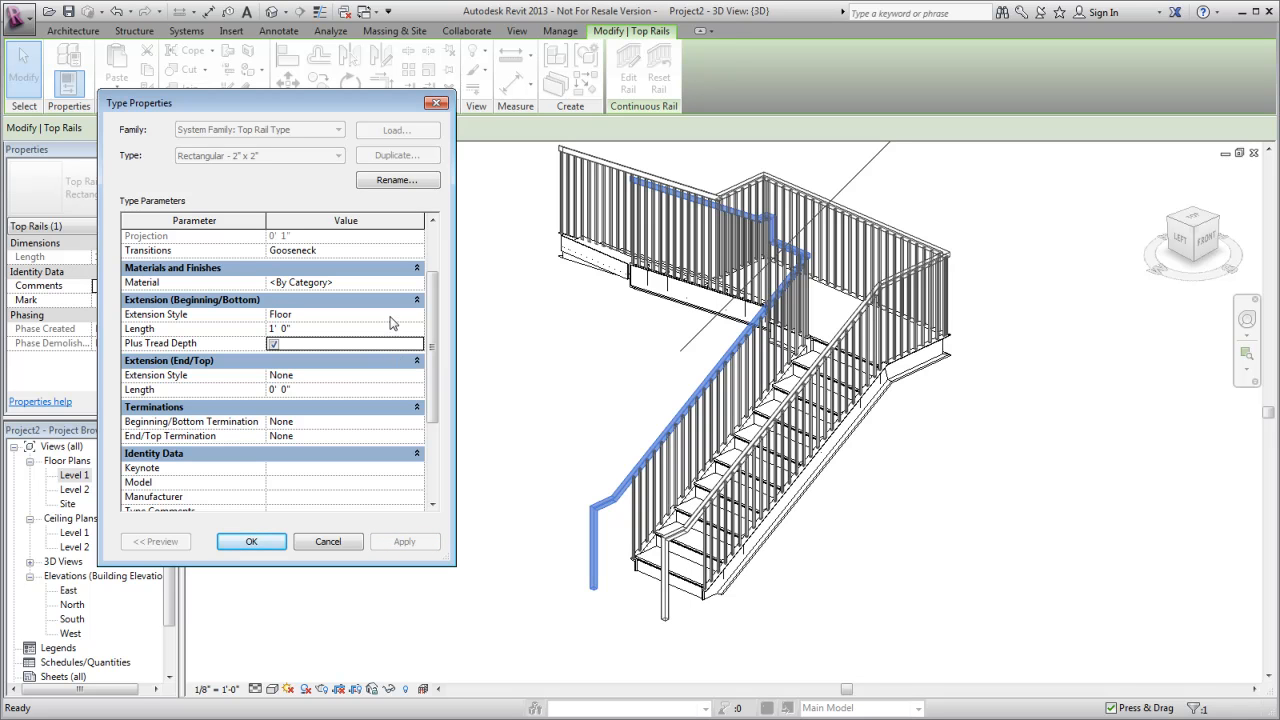
Keep Floor as the style, confirm with OK, and deselect the rail to view the extended result.
click(416, 314)
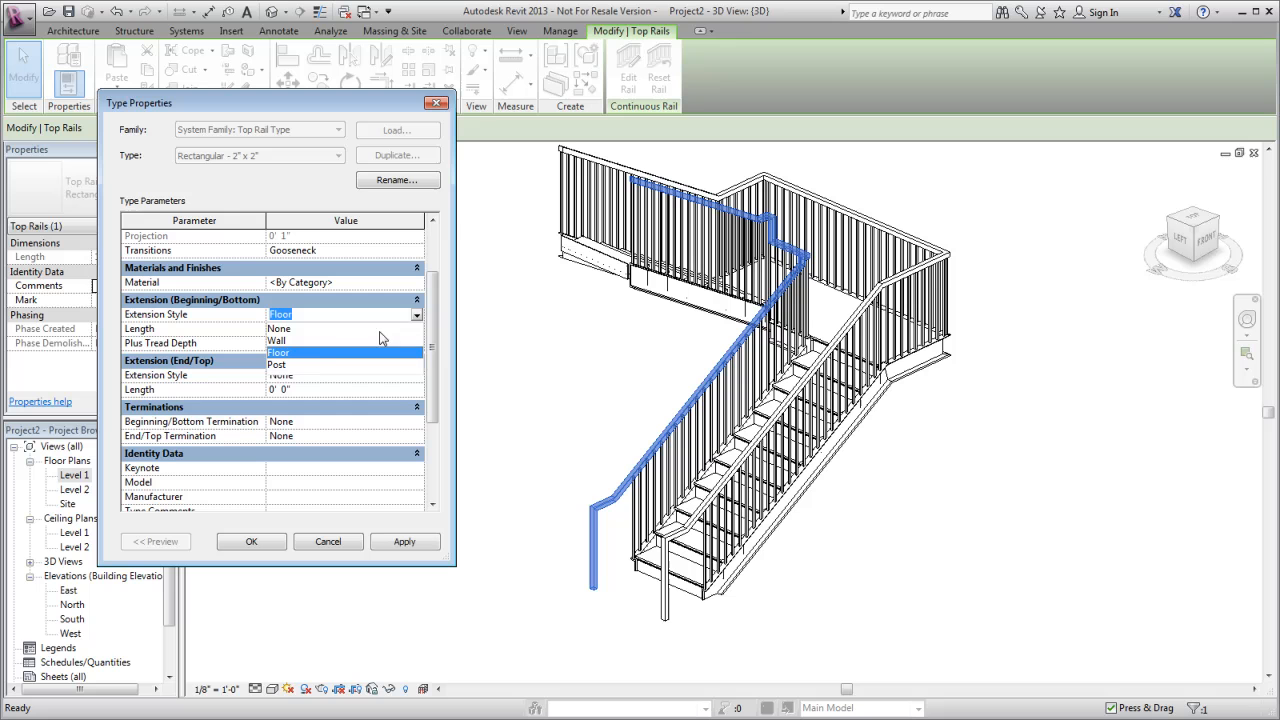
click(276, 364)
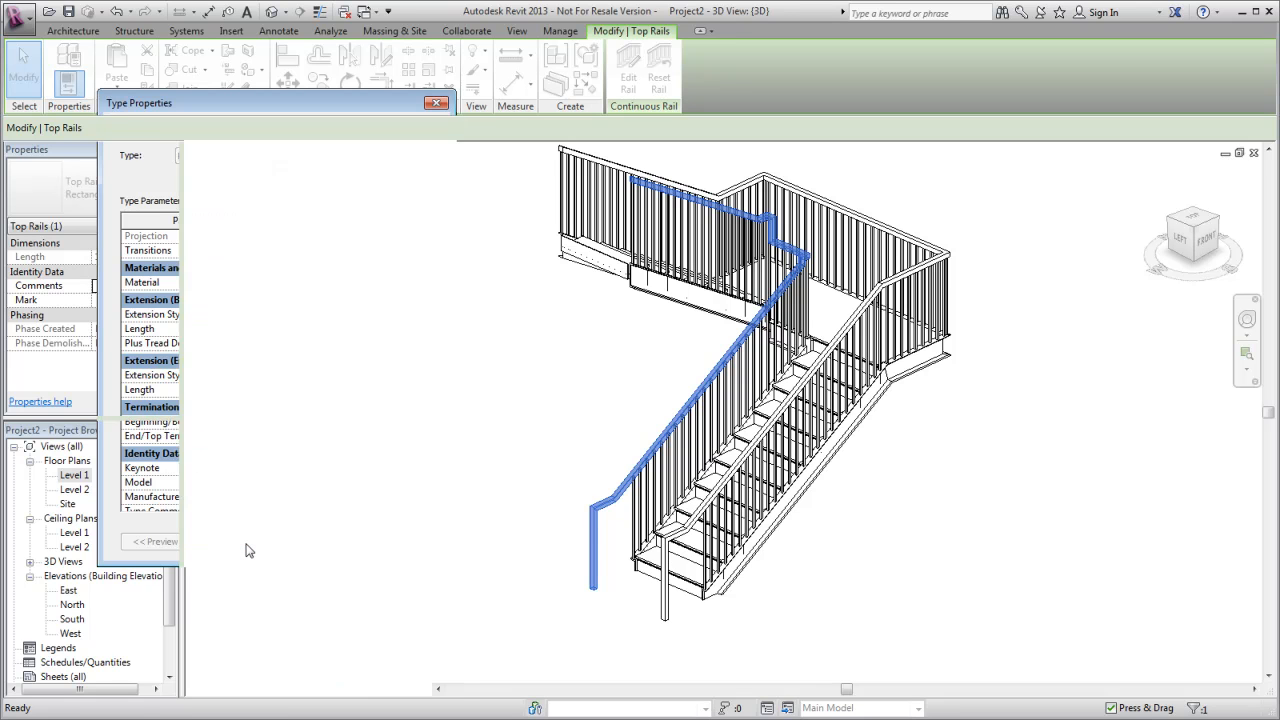
click(436, 104)
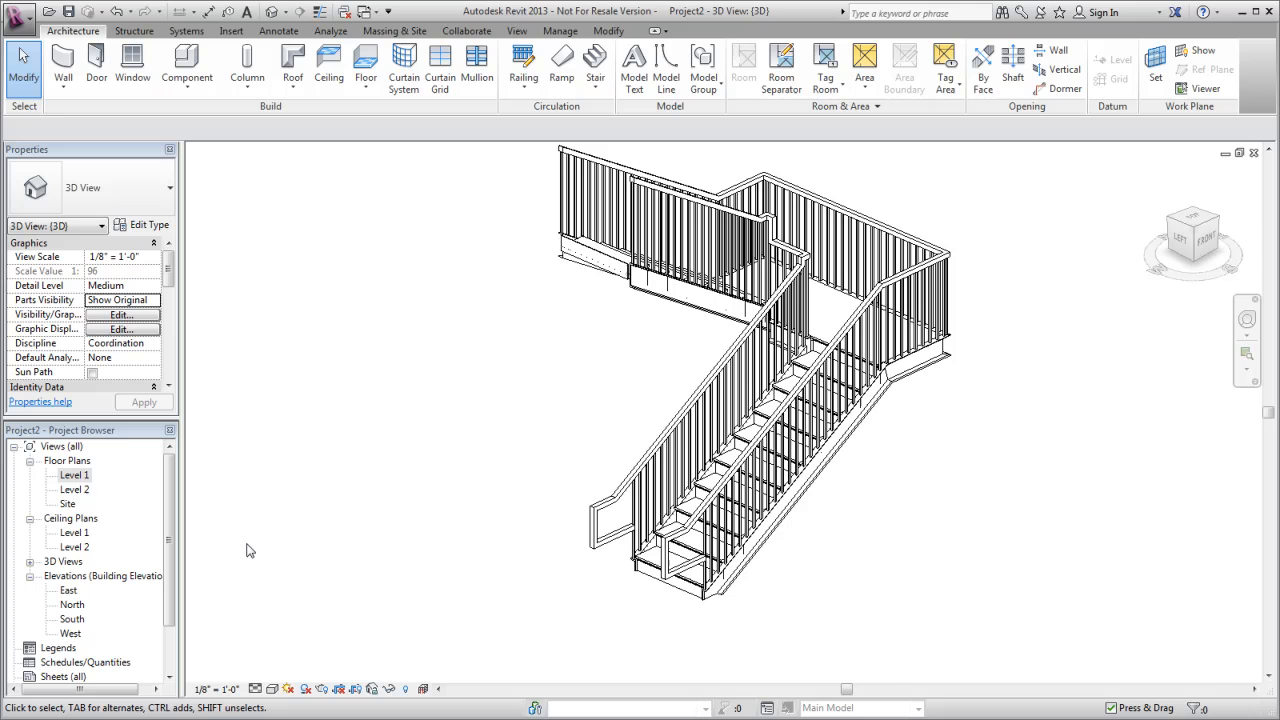